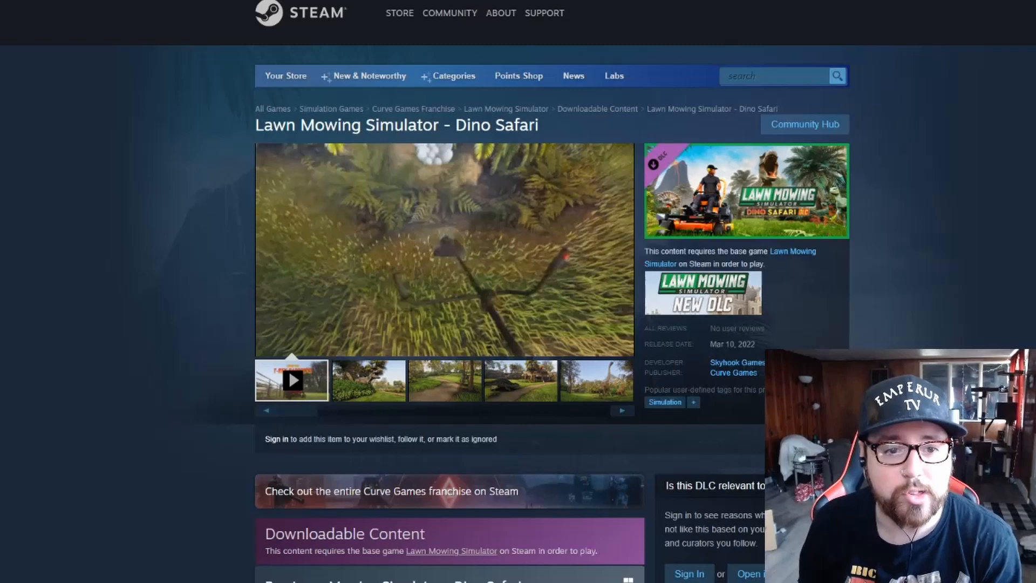
mouse_move(444, 251)
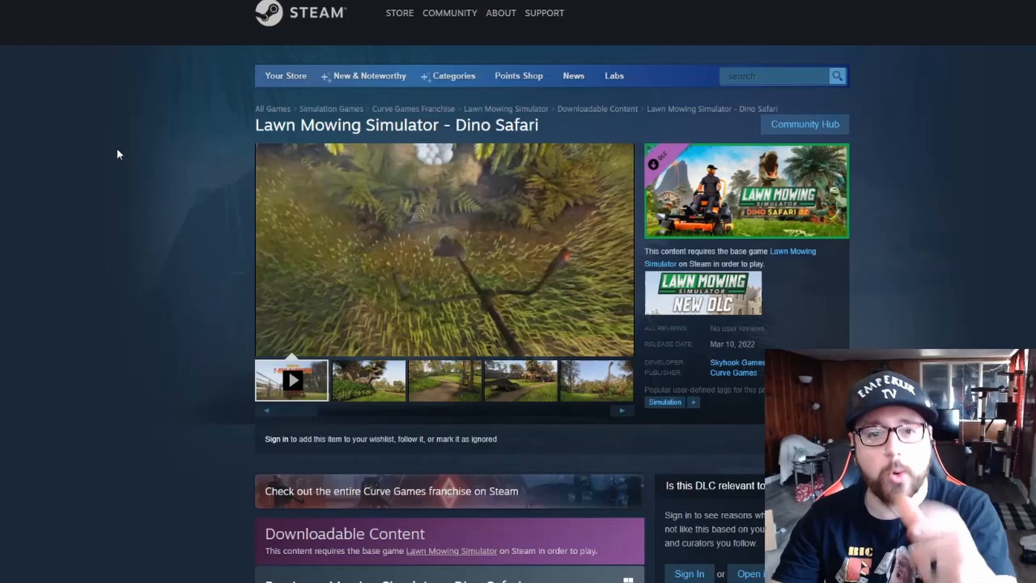
Step: Bring the Buy Dino Safari box into view, showing -20% at $3.99 with Add to Cart
scroll(down, 3)
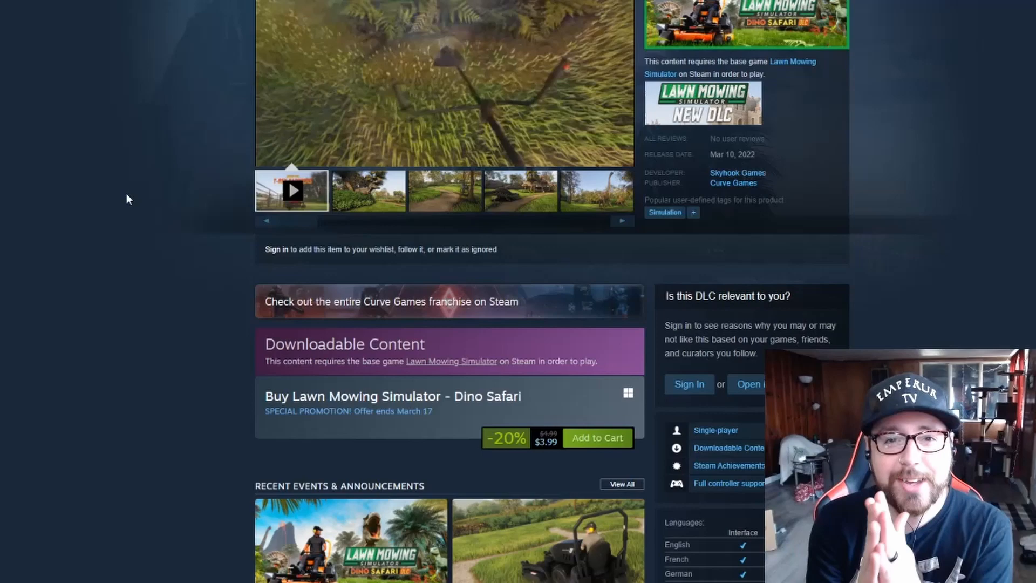
Step: Reach About This Content and highlight the four dinosaur park zone descriptions while reading
scroll(down, 3)
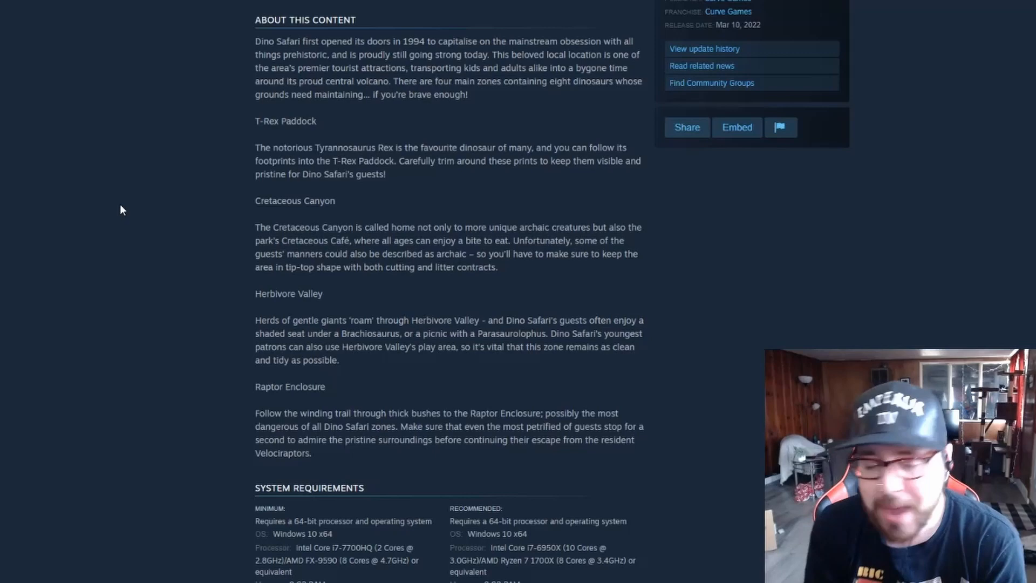
drag(255, 121, 489, 452)
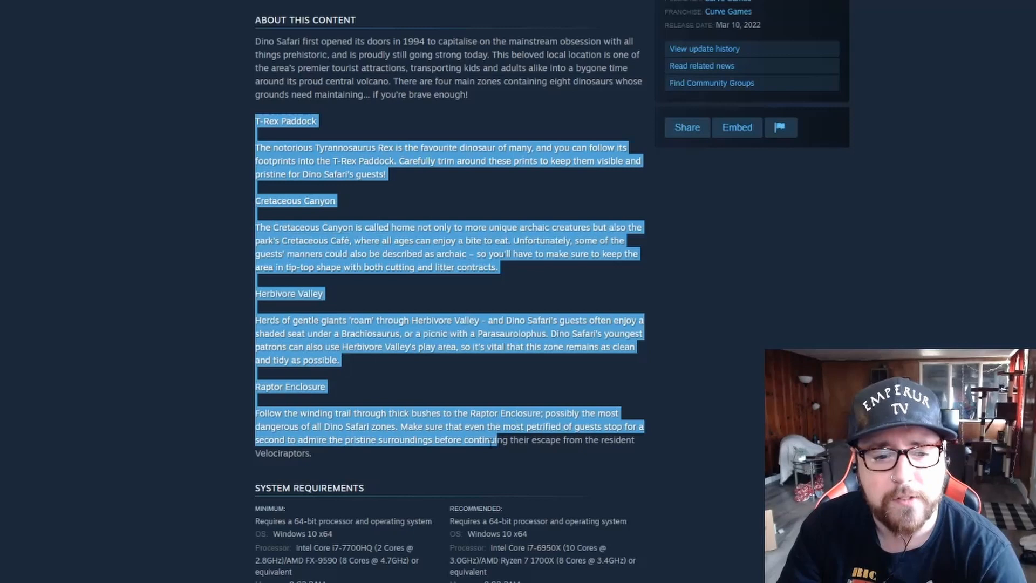
click(101, 223)
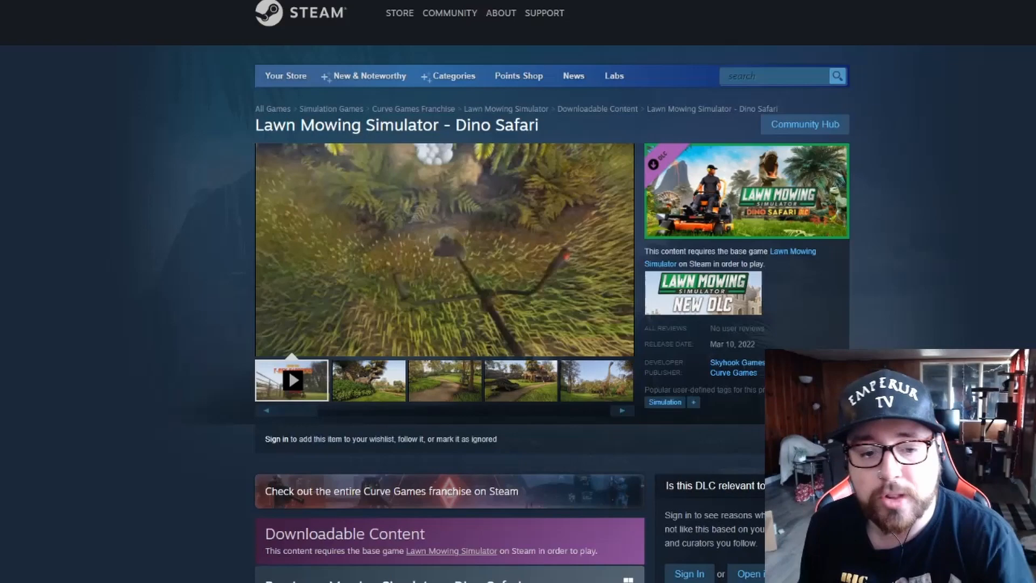
Step: Move past the media viewer to the purchase box showing $3.99 at 20% off
scroll(down, 3)
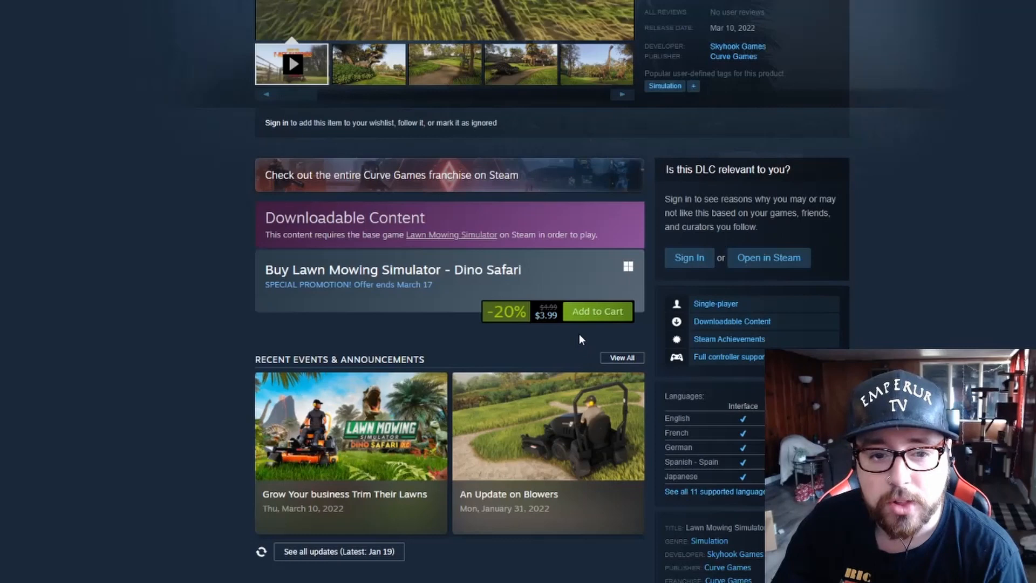
mouse_move(577, 321)
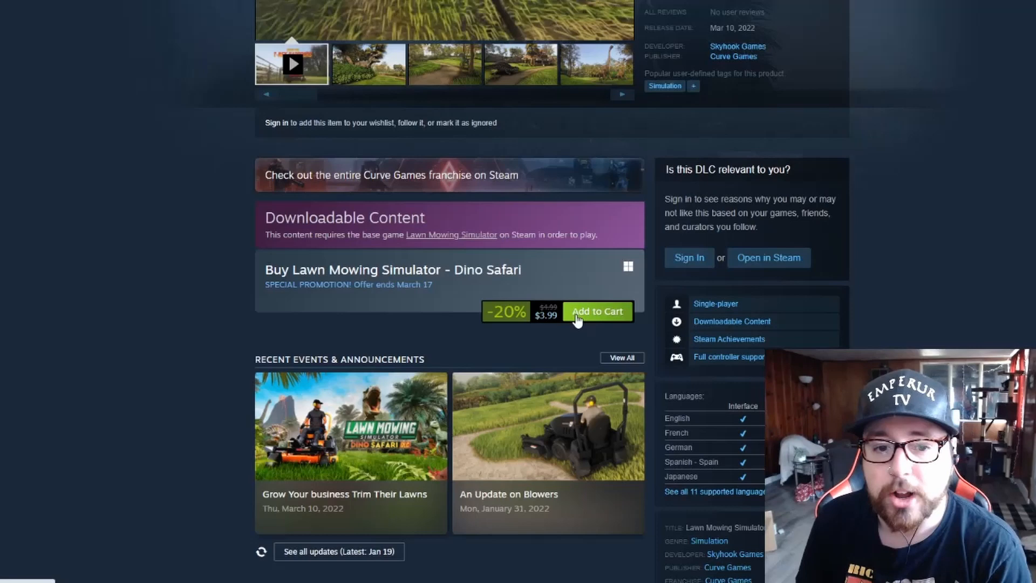